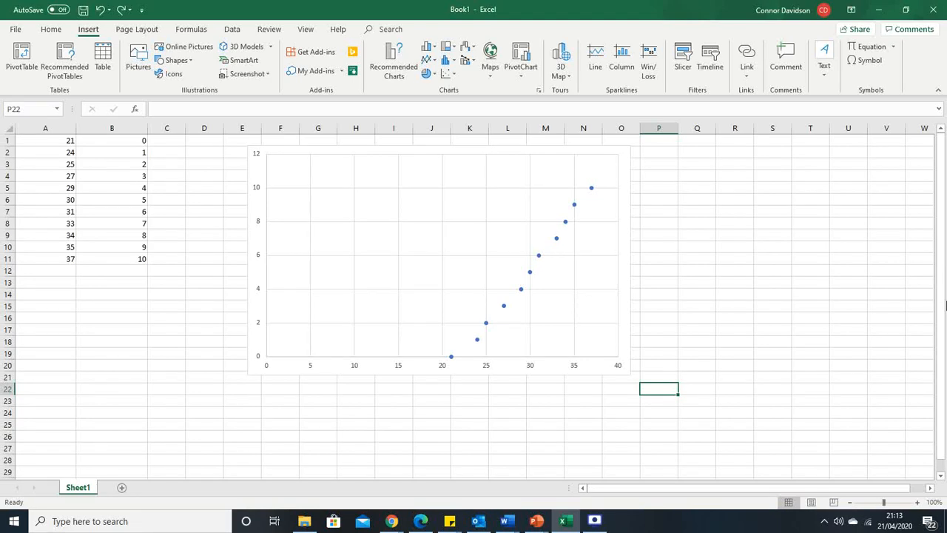
mouse_move(909, 227)
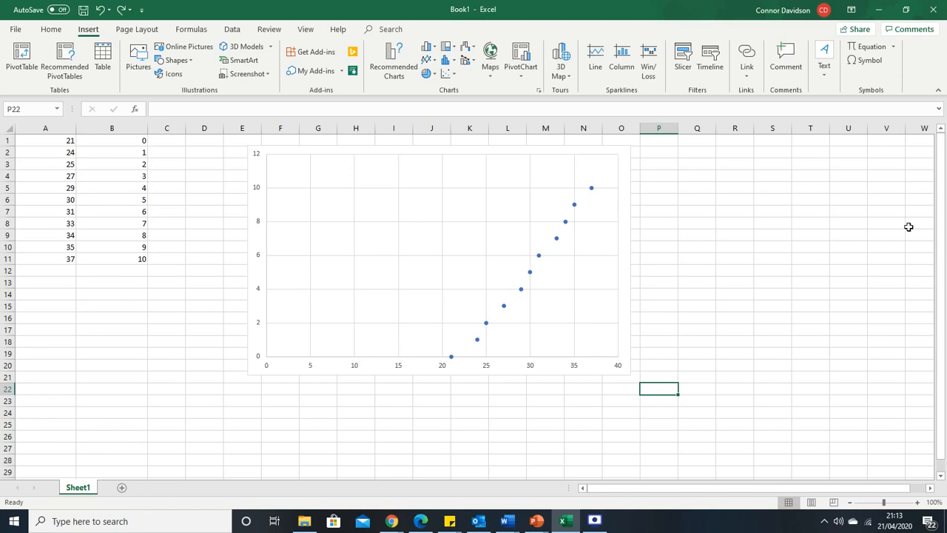
mouse_move(584, 260)
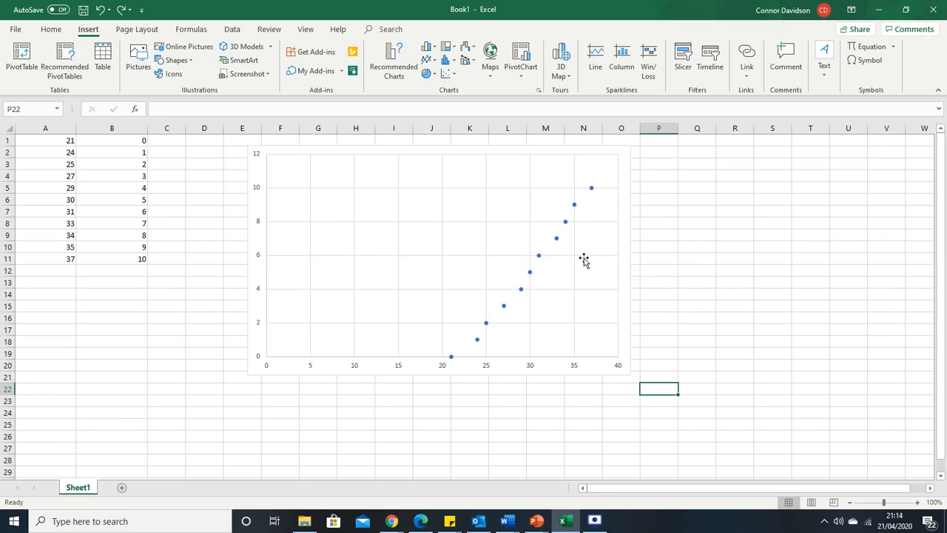
mouse_move(54, 255)
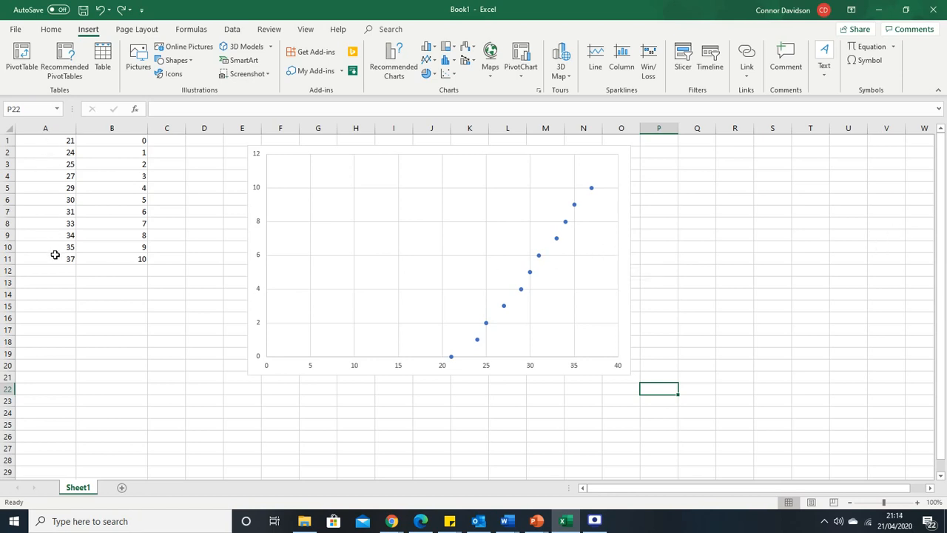
mouse_move(235, 387)
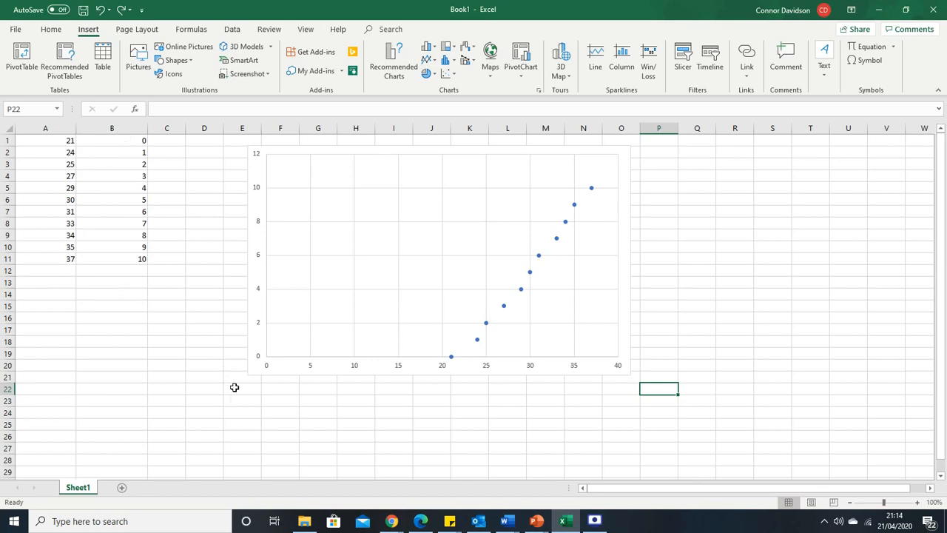
mouse_move(191, 187)
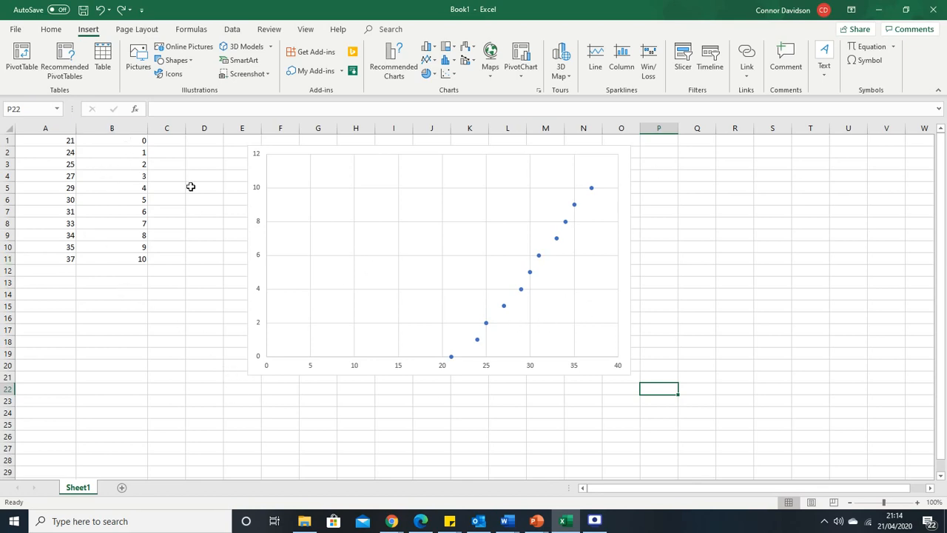
mouse_move(531, 268)
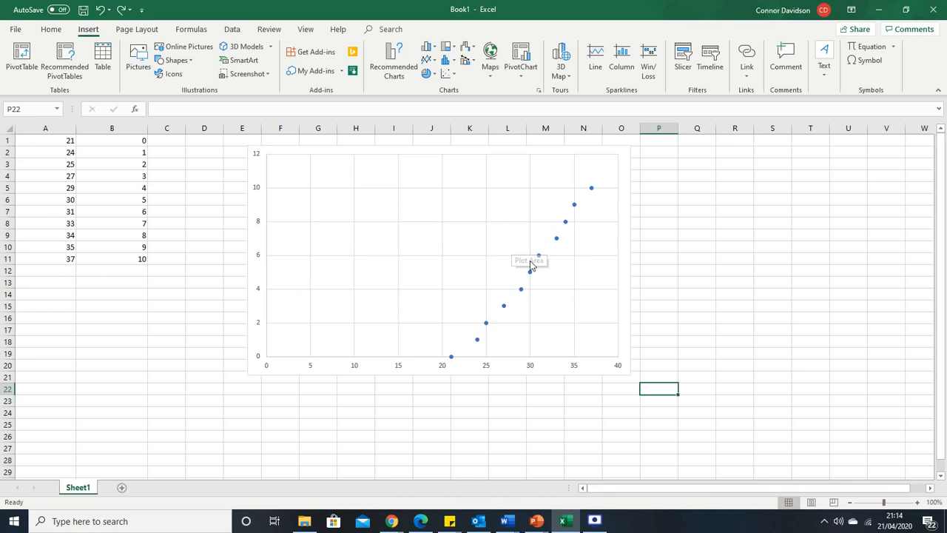
mouse_move(598, 223)
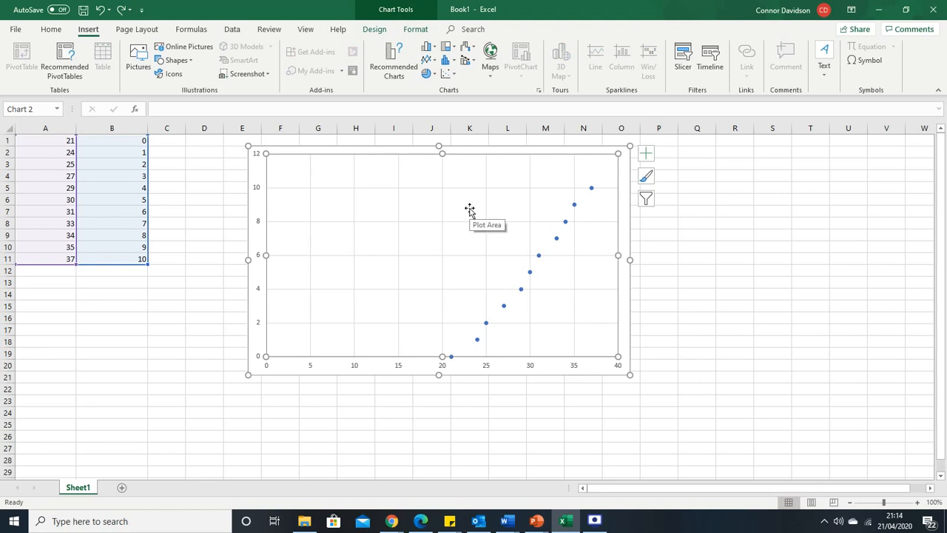
Open Select Data for the scatter chart and select Series1
right_click(469, 209)
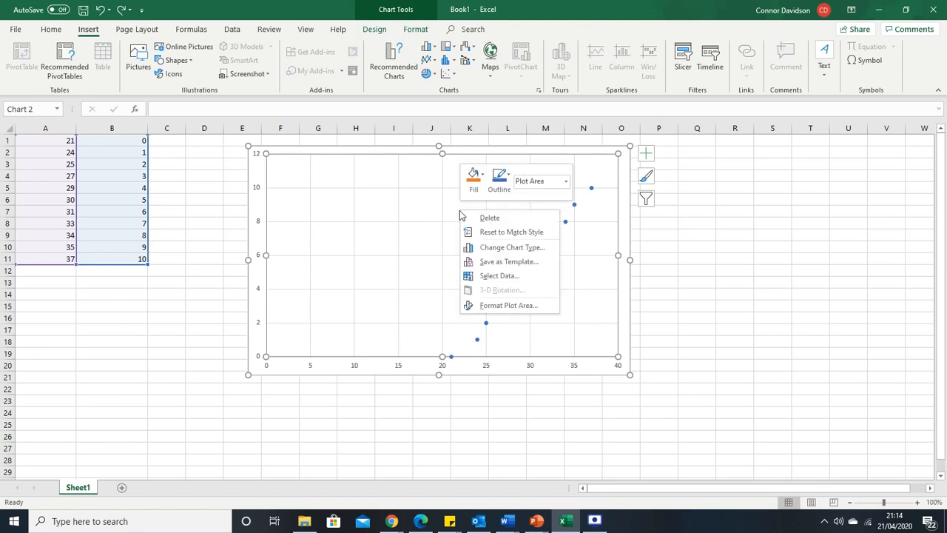
mouse_move(498, 275)
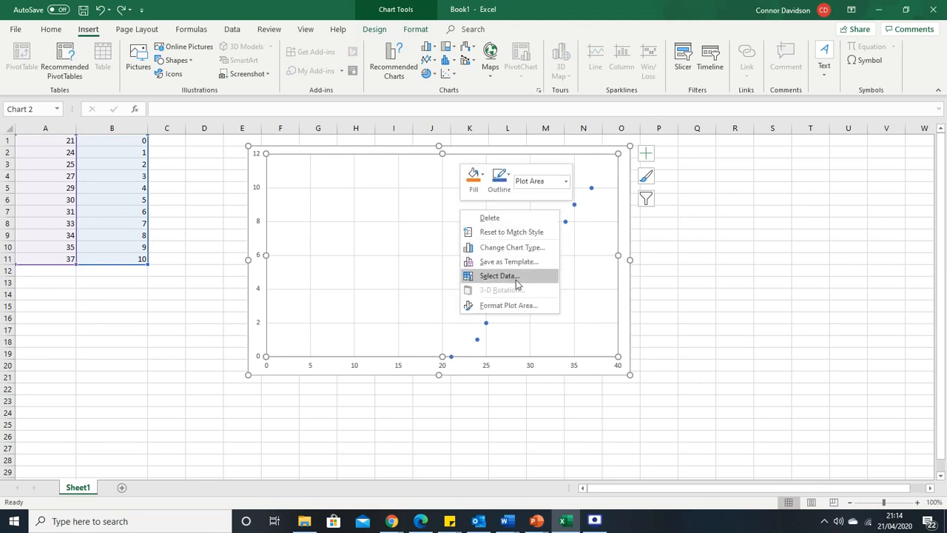
click(497, 276)
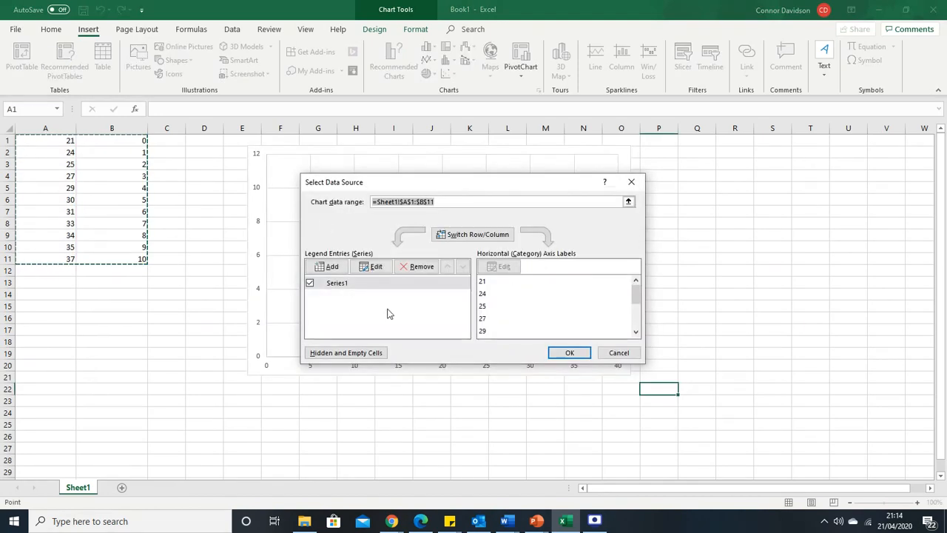
click(370, 266)
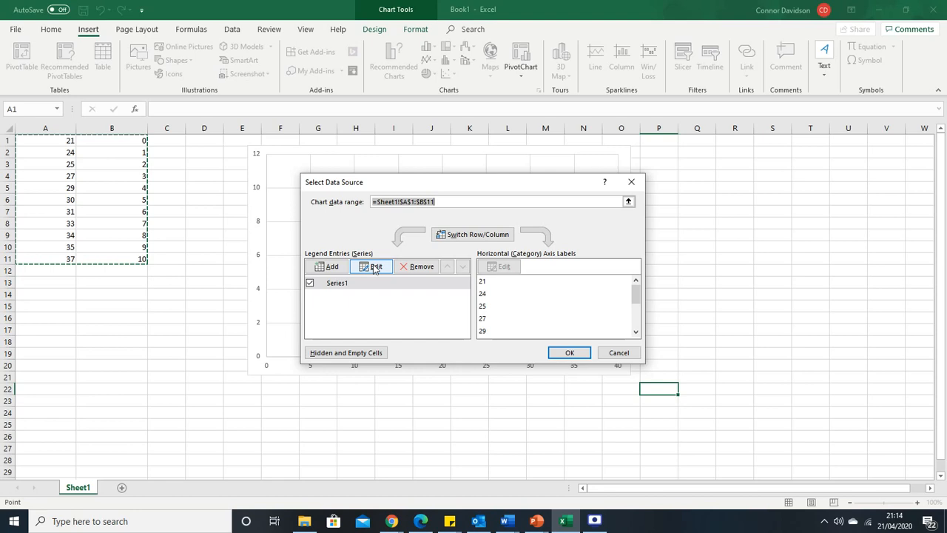
In Edit Series, replace the X values with range B1:B11 from the sheet
click(372, 267)
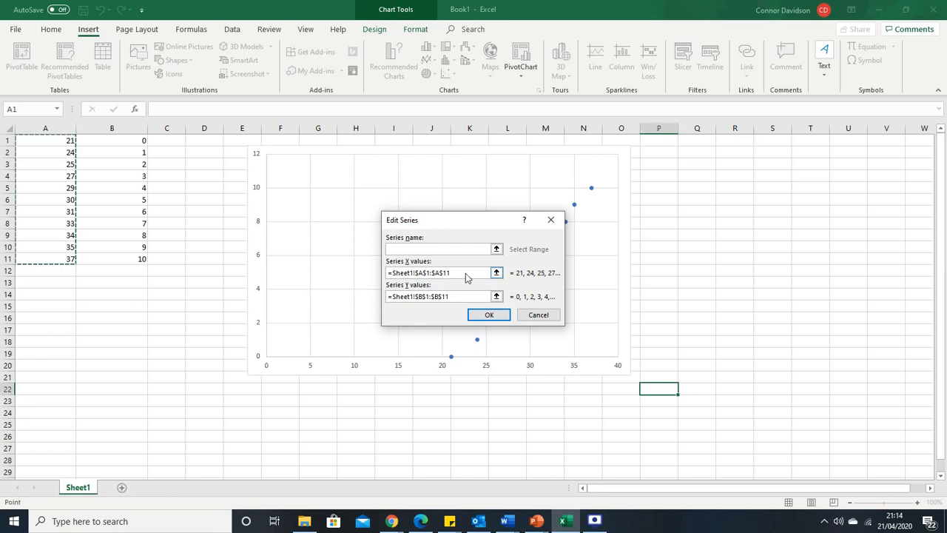
click(442, 248)
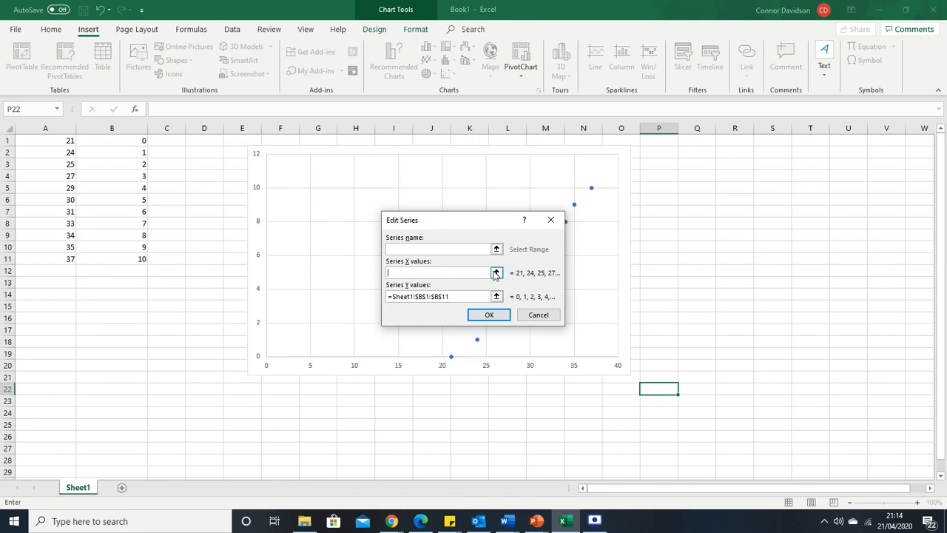
click(496, 273)
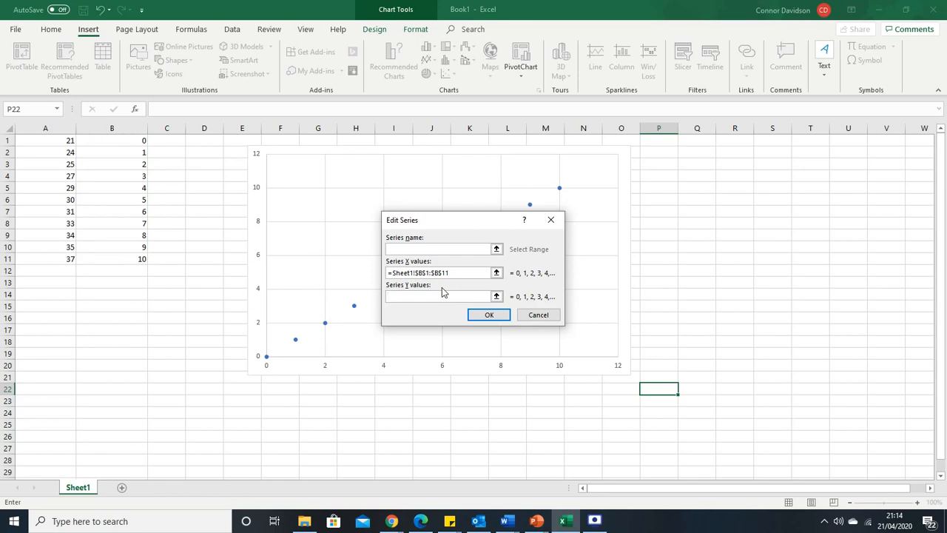
Set the series Y values to A1:A11 by dragging on the sheet
click(497, 296)
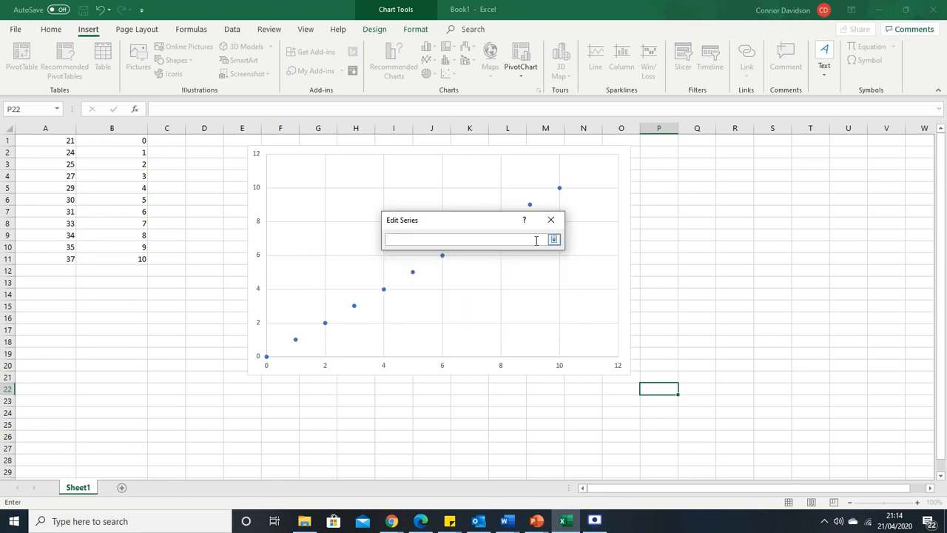
click(44, 139)
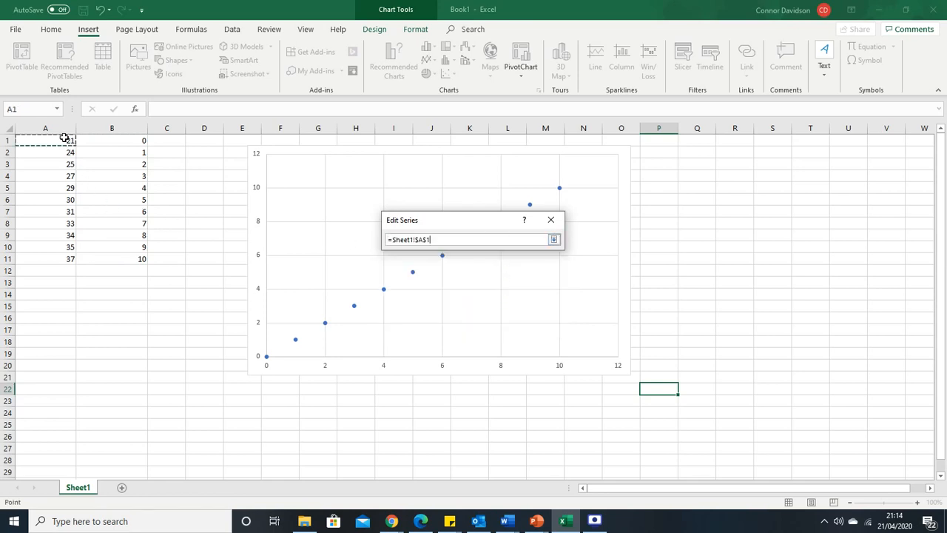
drag(45, 140, 45, 259)
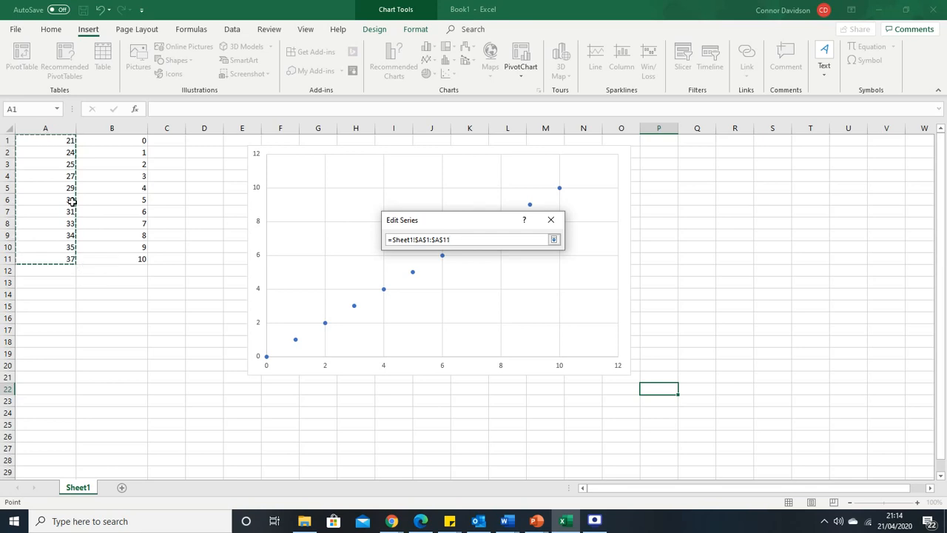
Confirm the new X and Y ranges in Edit Series
click(553, 239)
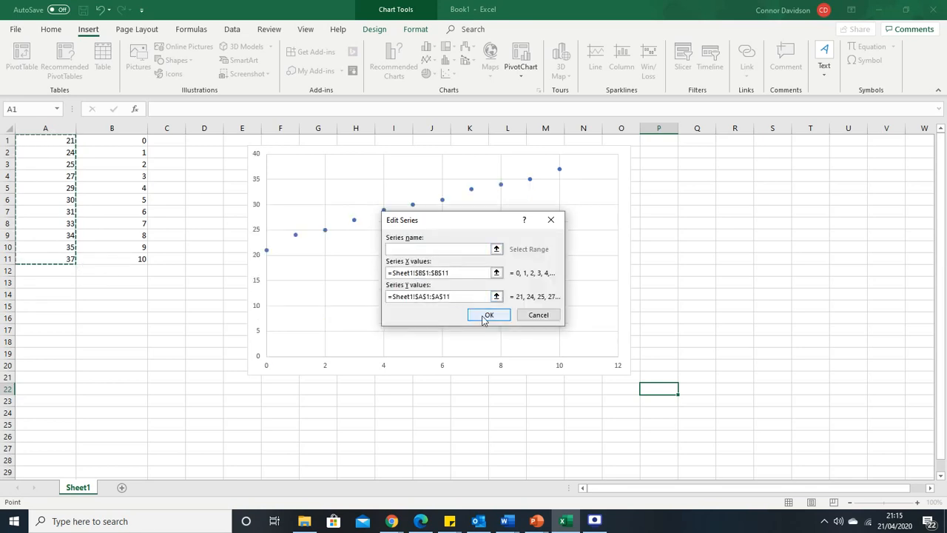
click(489, 315)
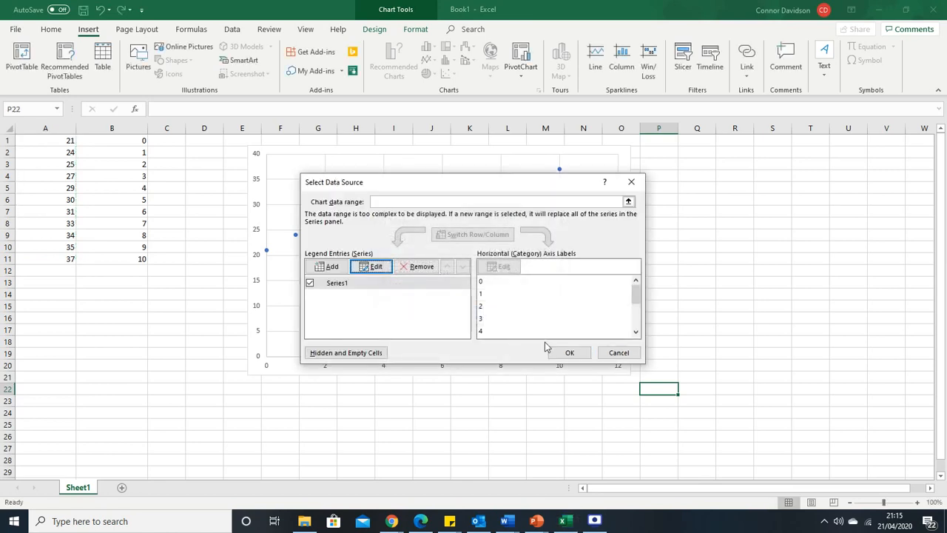
Apply the data source changes and deselect the chart to view the swapped plot
click(569, 352)
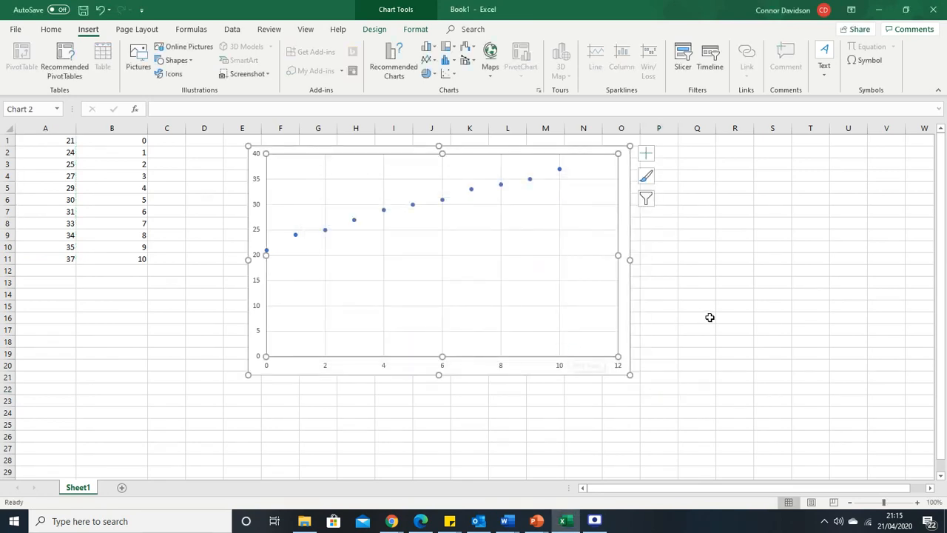
click(696, 318)
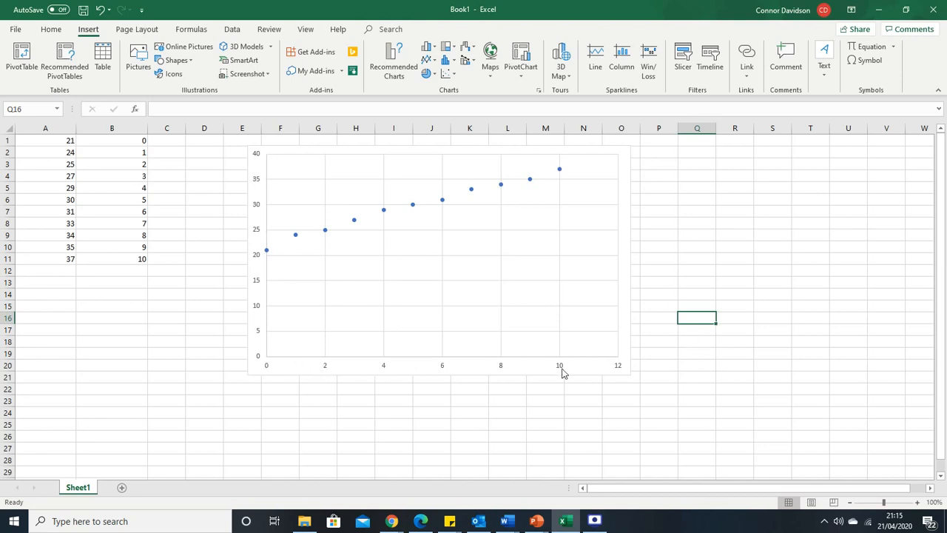
mouse_move(136, 263)
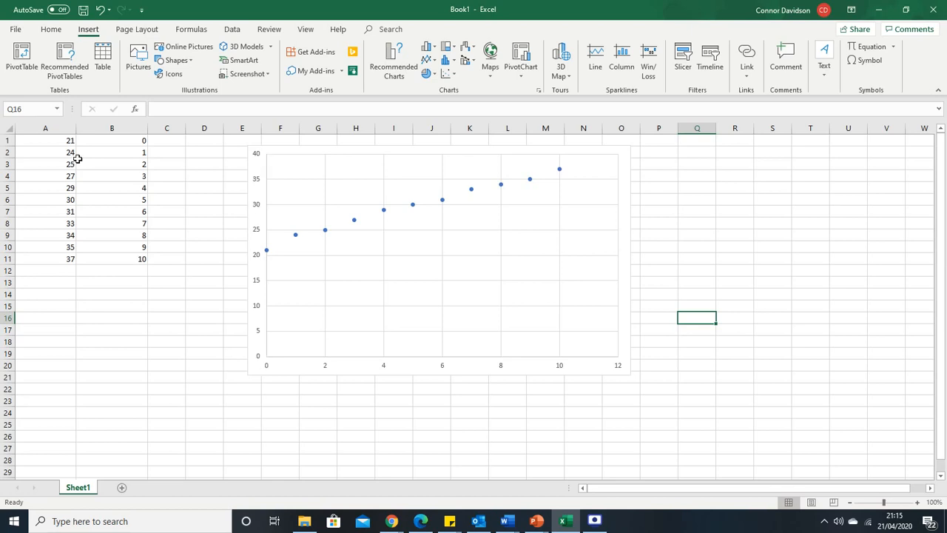
mouse_move(174, 293)
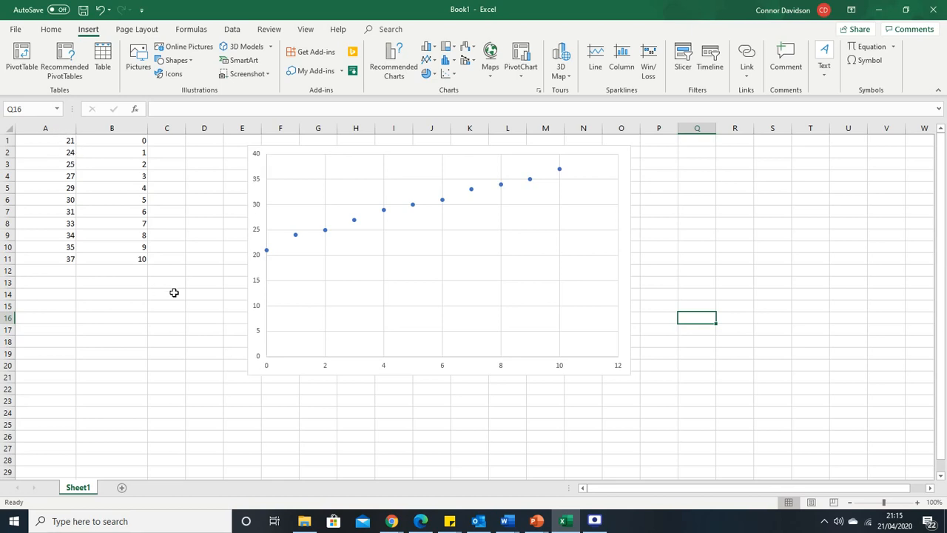